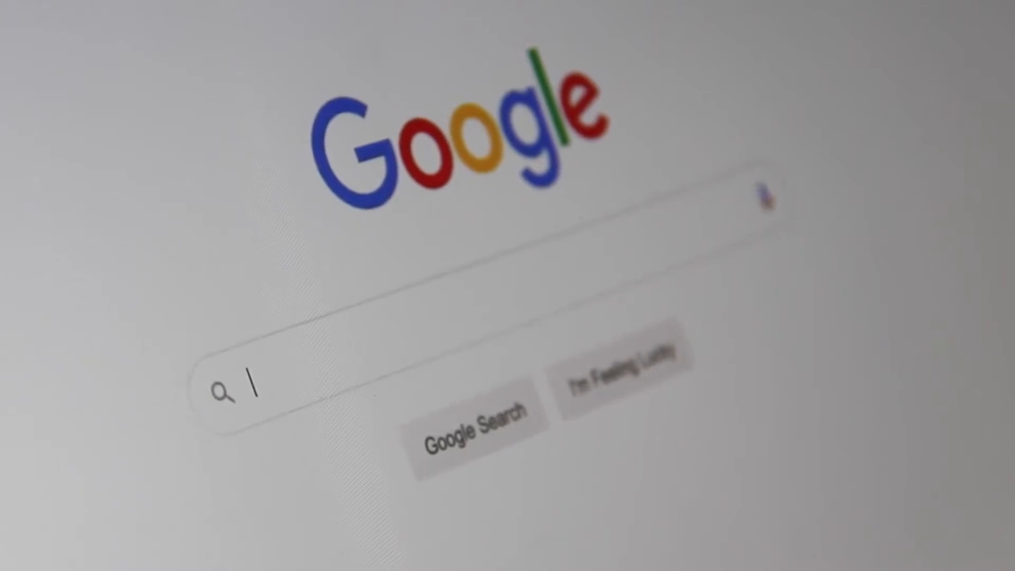
type("Sea")
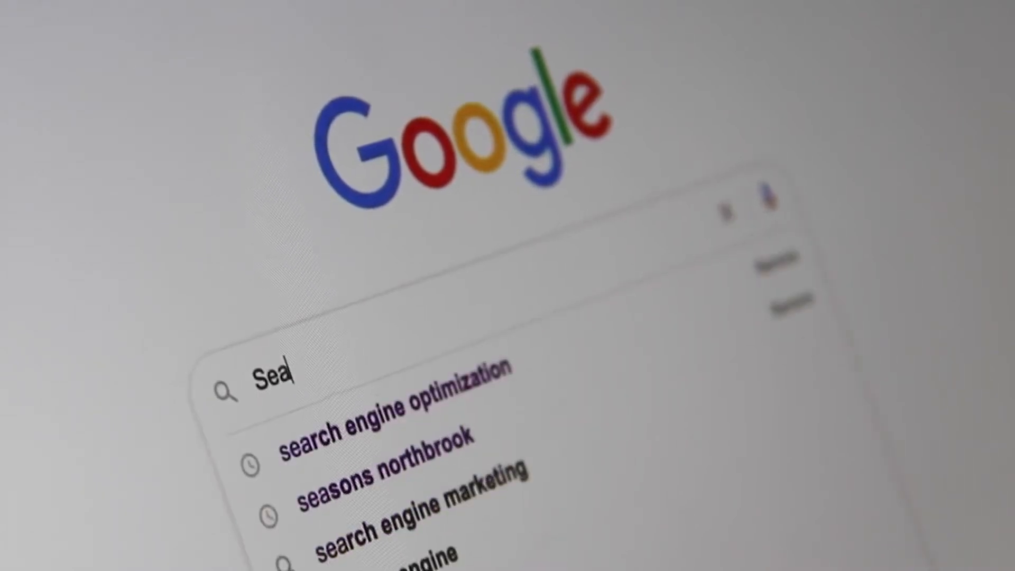
type("rch Engl")
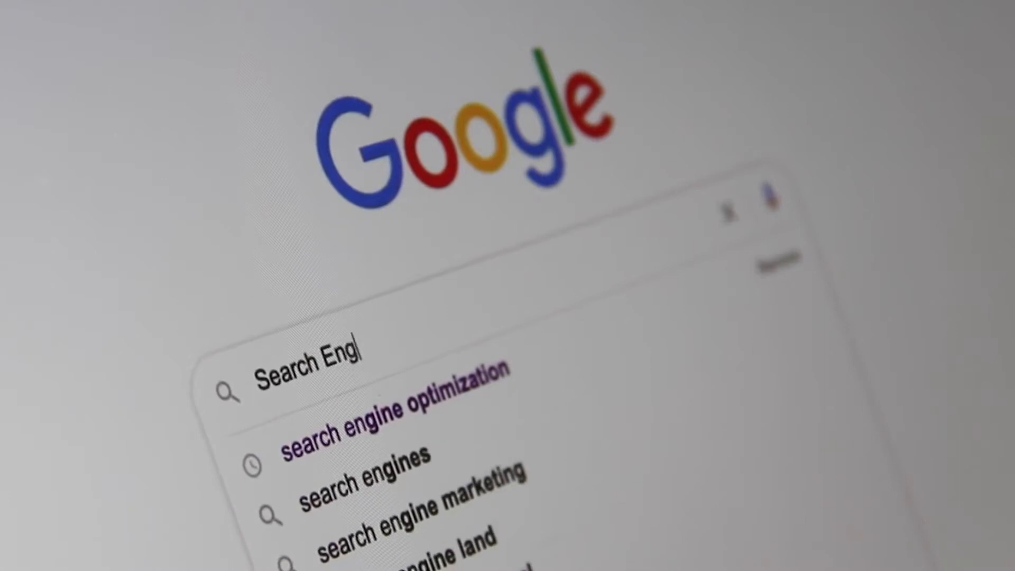